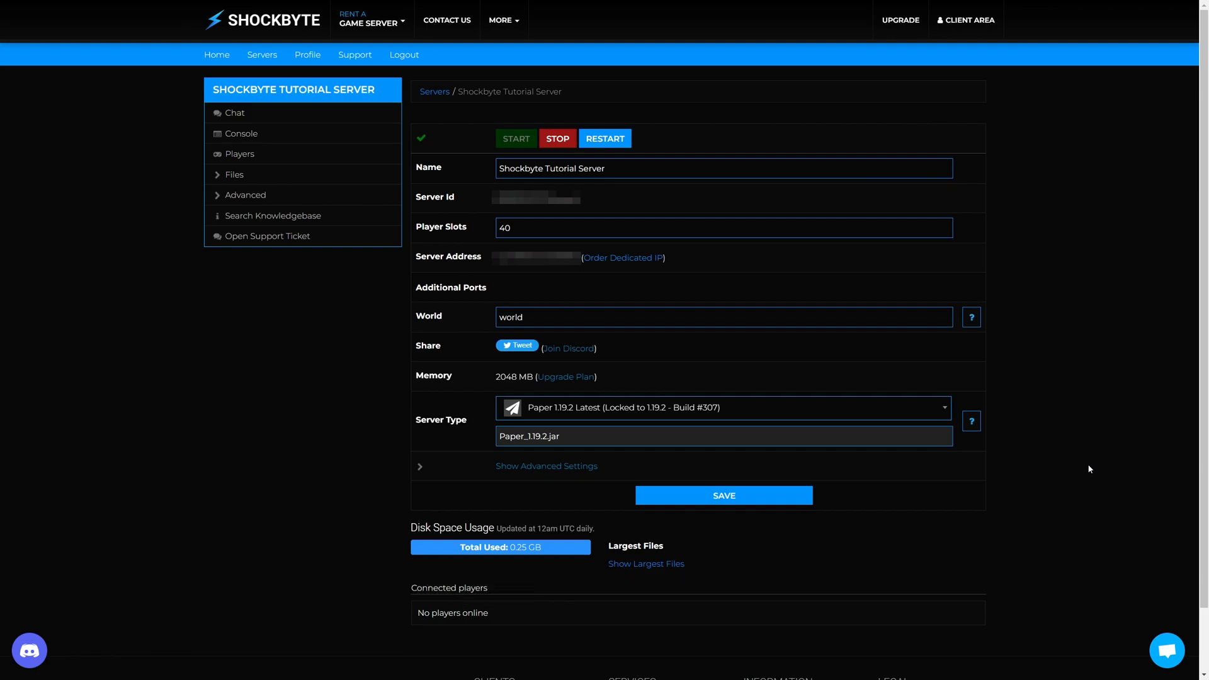
{"action": "mouse_move", "coordinate": [850, 416]}
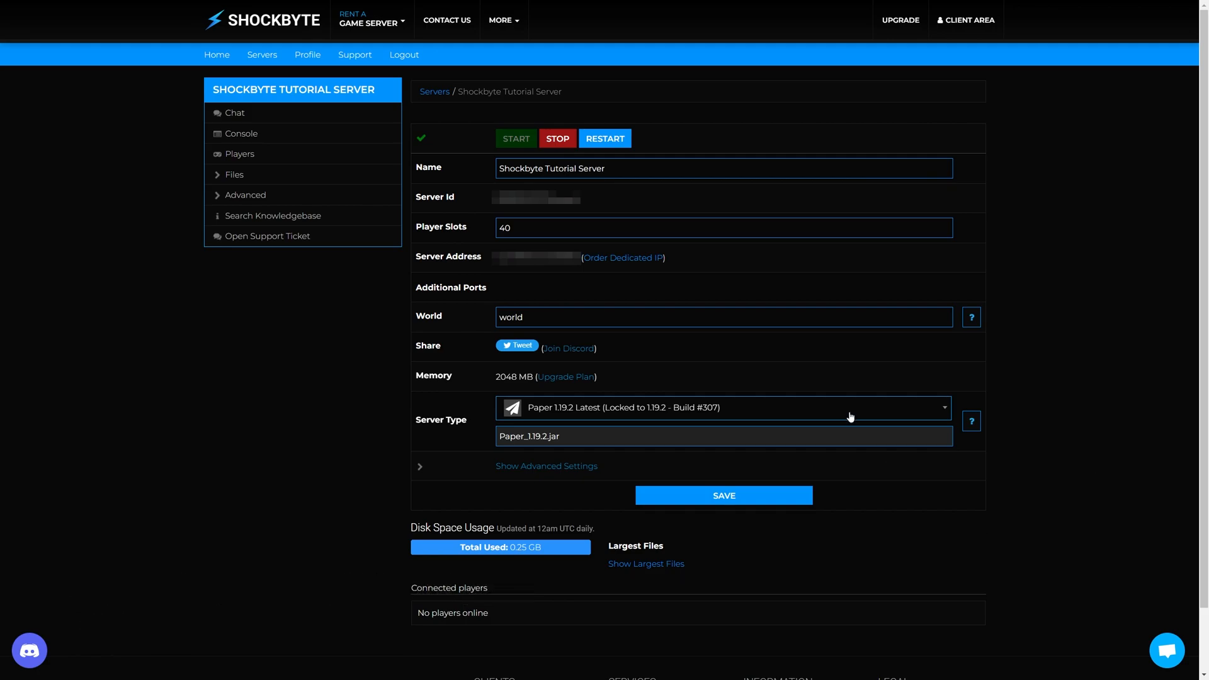
- Expand the tutorial server's Advanced options in the sidebar
{"action": "left_click", "coordinate": [244, 194]}
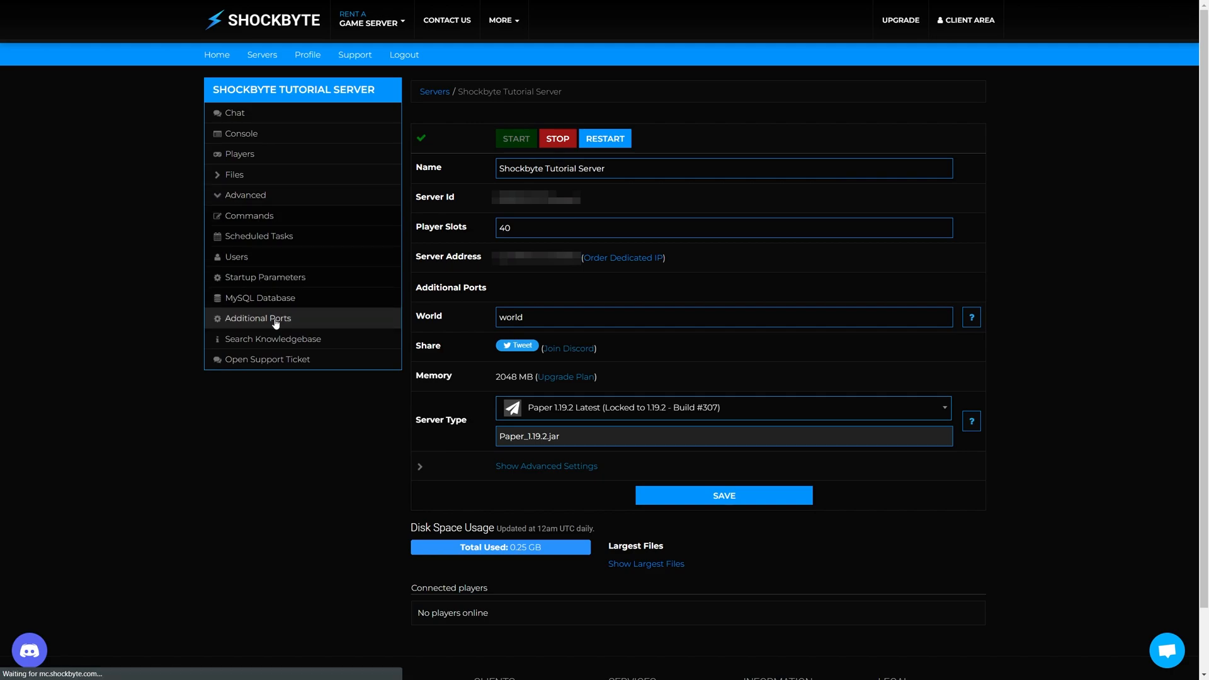
- Add additional port 3602 to the tutorial server and select its number
{"action": "left_click", "coordinate": [257, 318]}
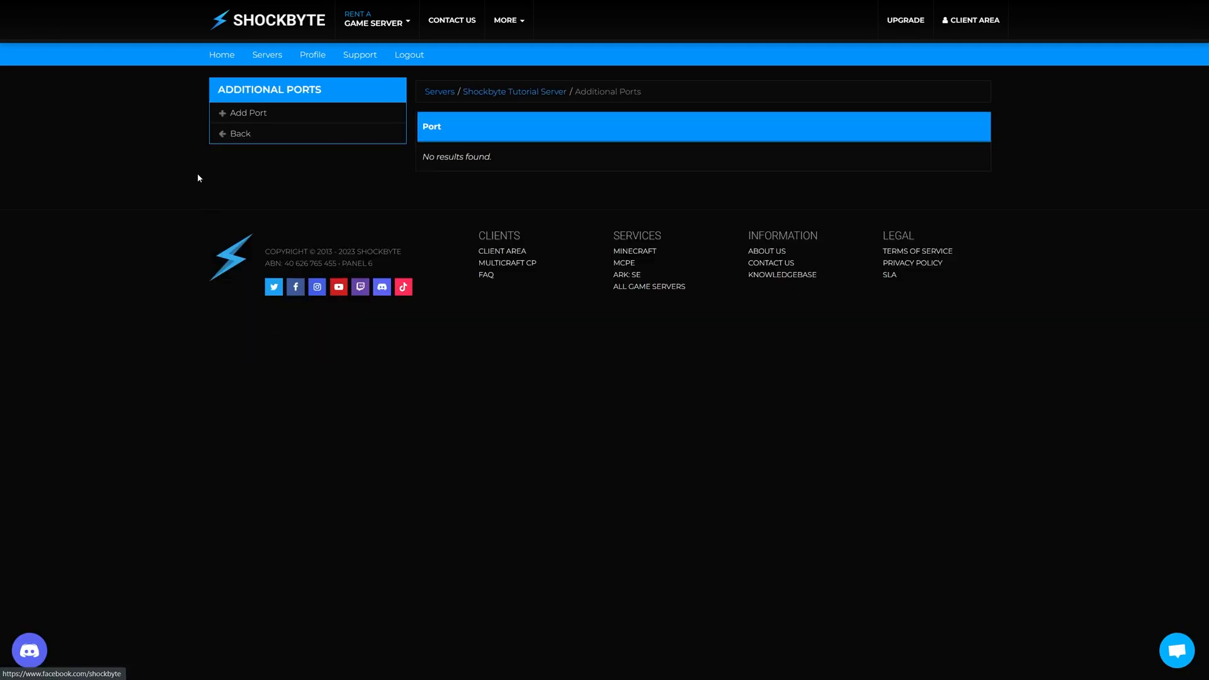
{"action": "mouse_move", "coordinate": [248, 113]}
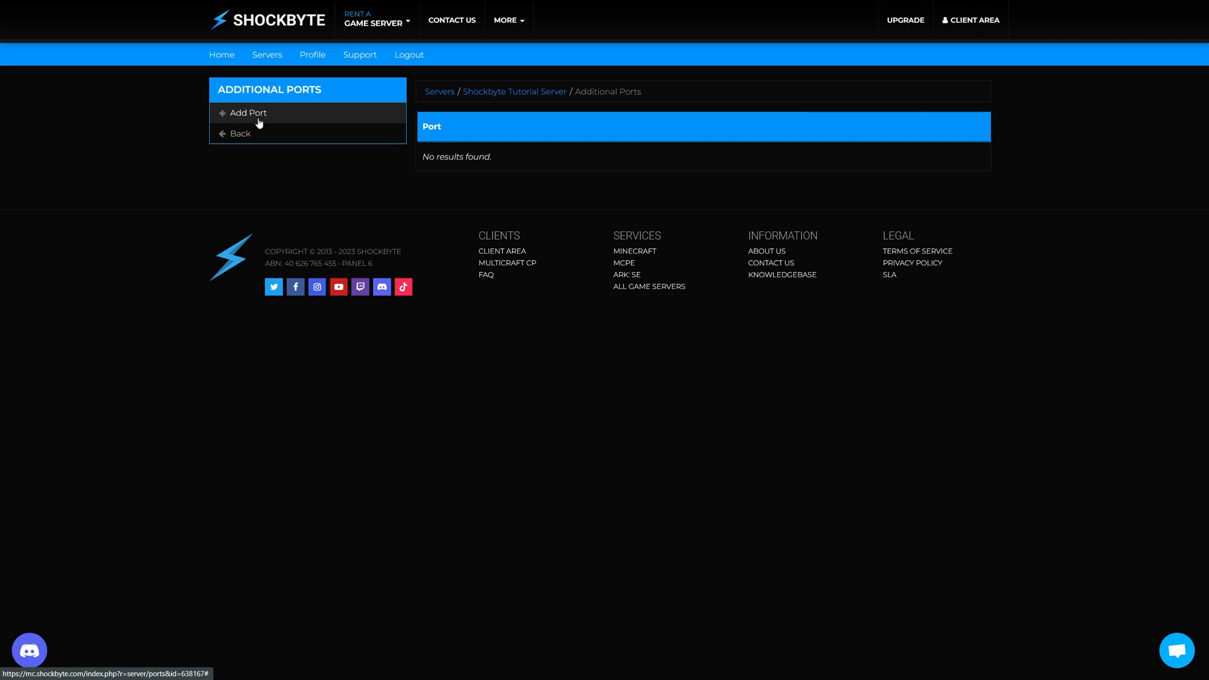
{"action": "left_click", "coordinate": [248, 112]}
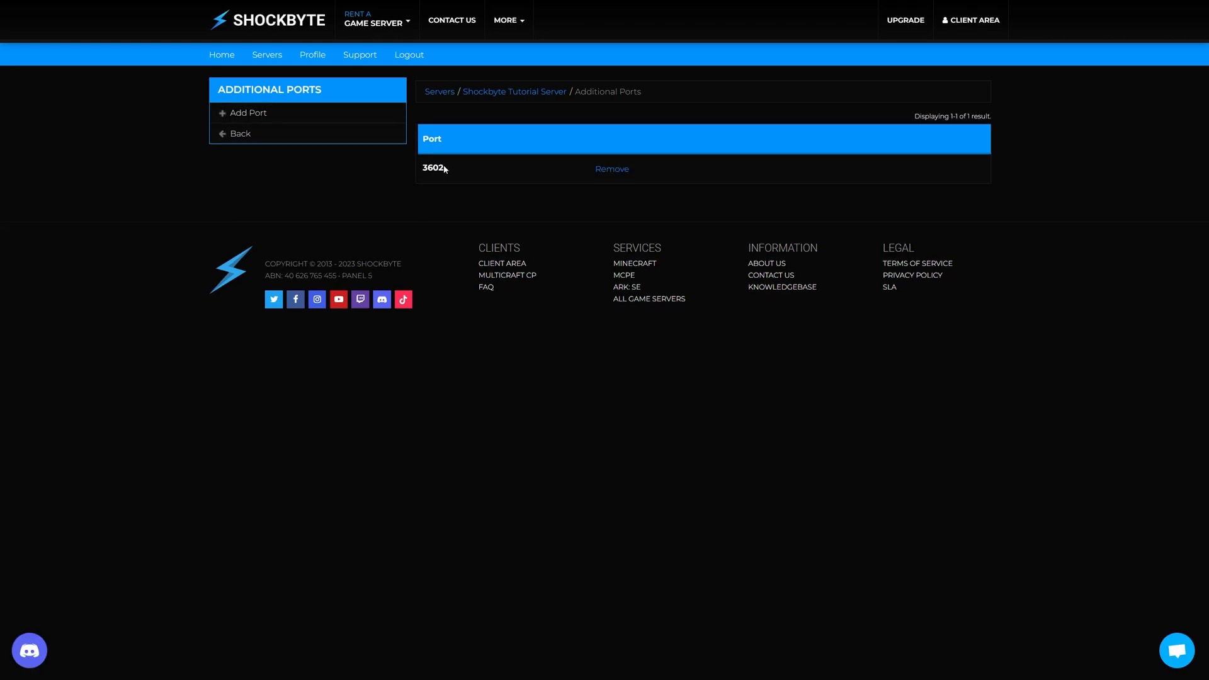
{"action": "double_click", "coordinate": [432, 168]}
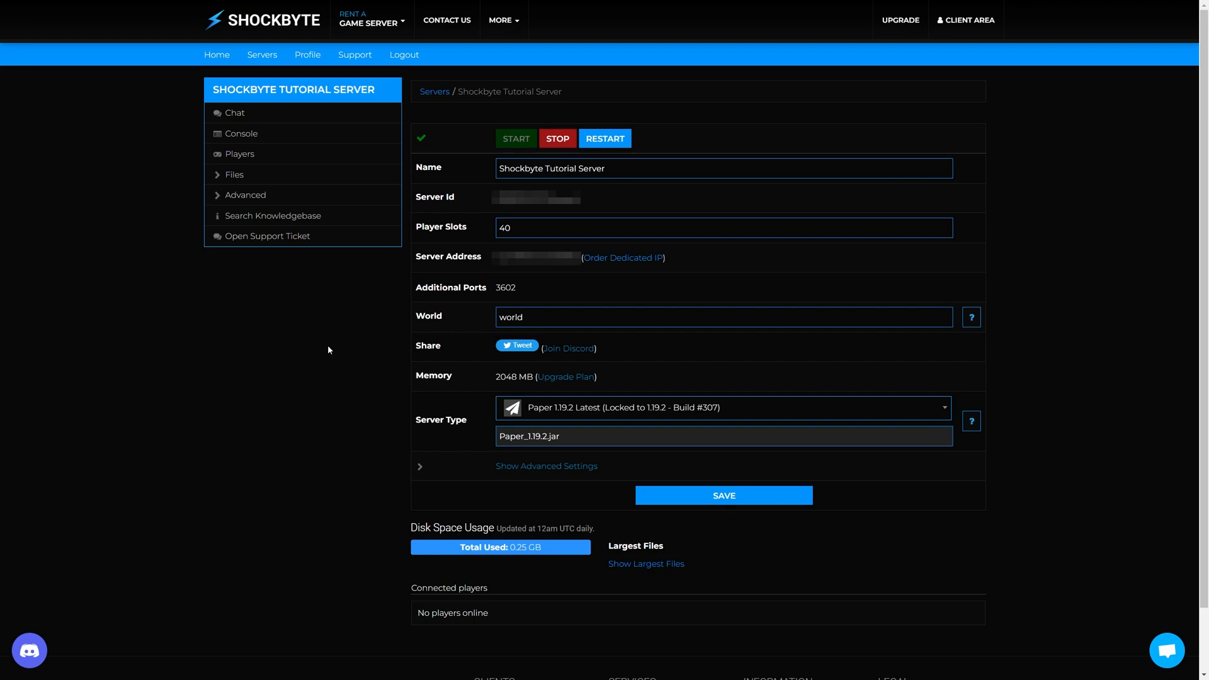
{"action": "mouse_move", "coordinate": [234, 174]}
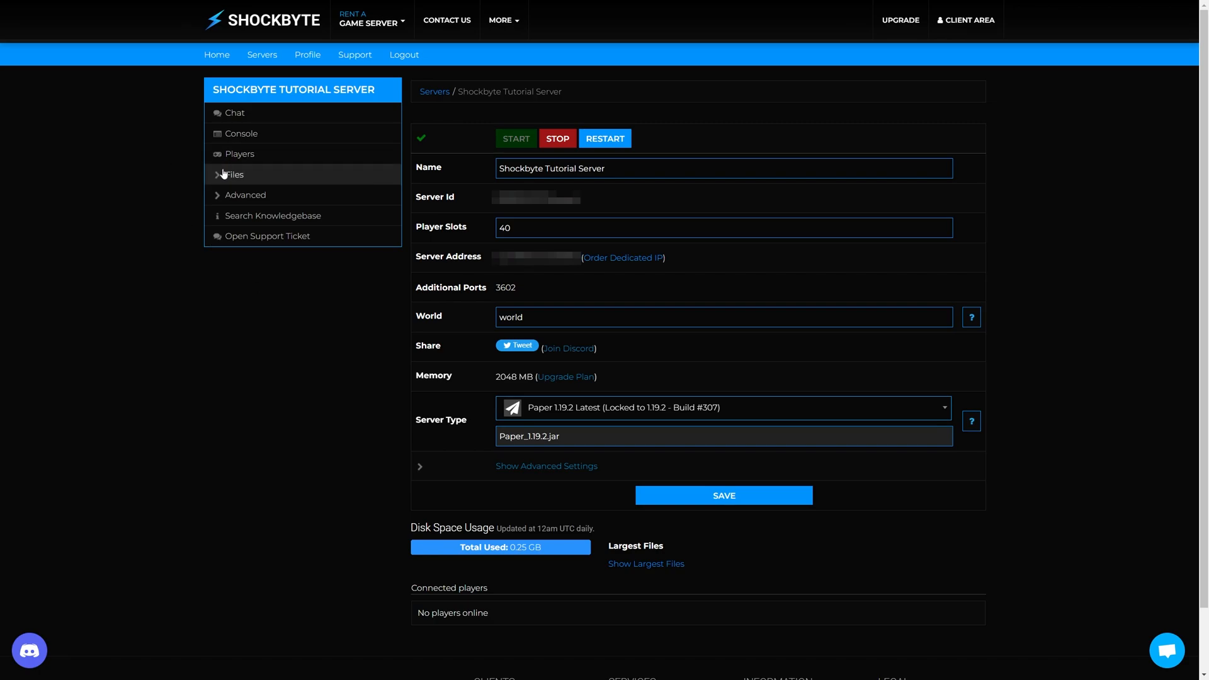
- Log in to FTP File Access and browse into the plugins folder
{"action": "left_click", "coordinate": [233, 174]}
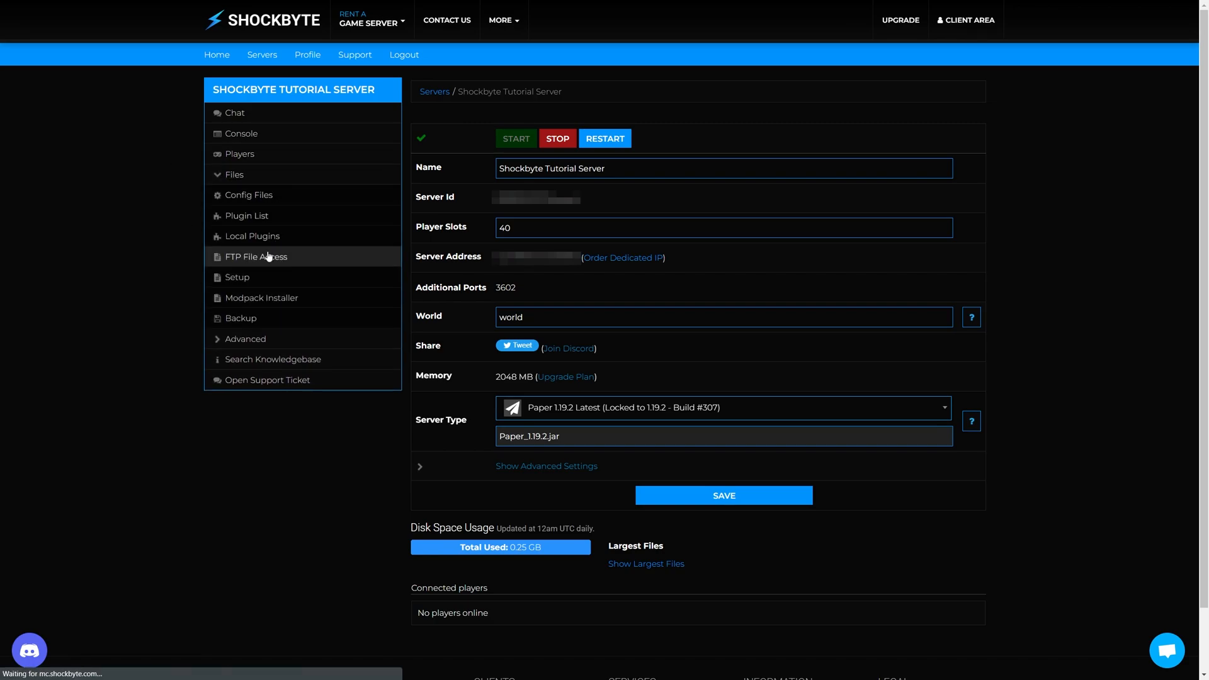
{"action": "left_click", "coordinate": [255, 256]}
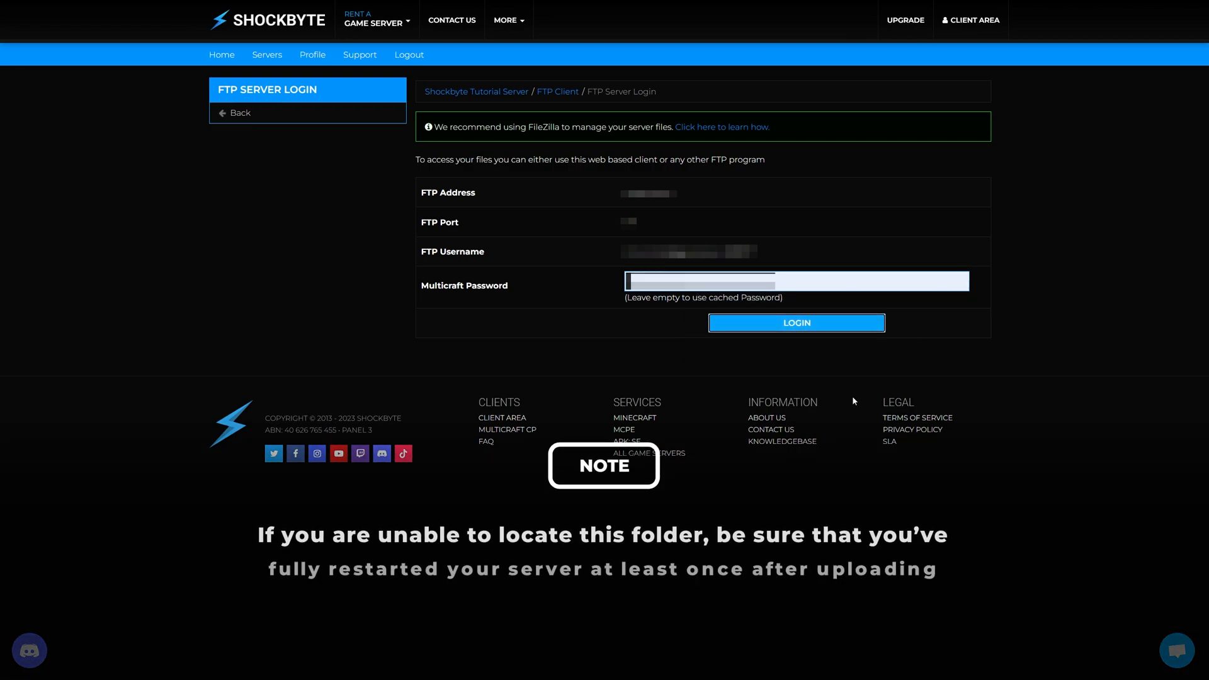
{"action": "left_click", "coordinate": [795, 322]}
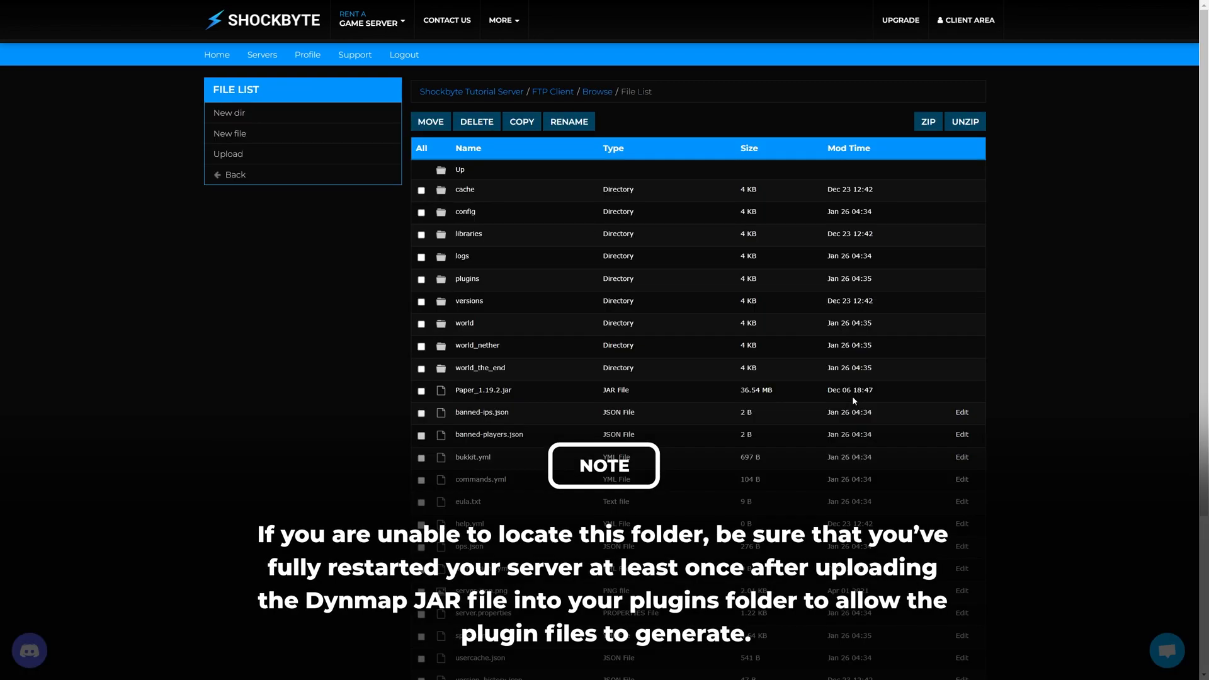
{"action": "mouse_move", "coordinate": [1026, 336]}
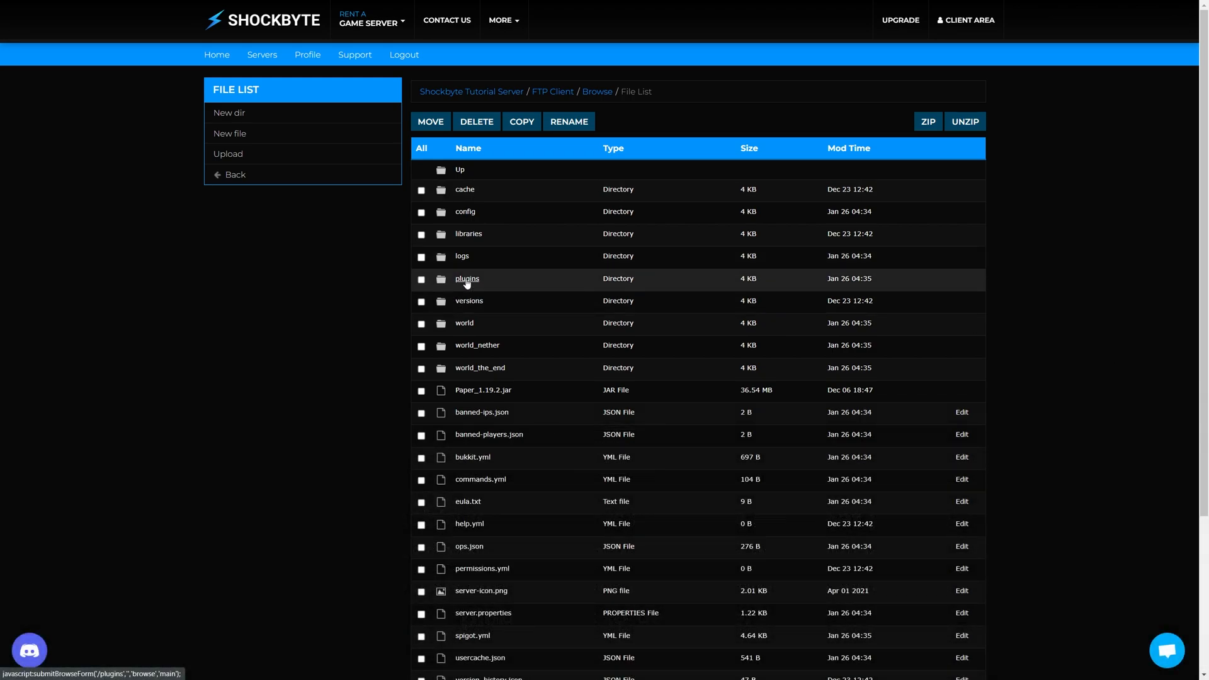
{"action": "left_click", "coordinate": [466, 278]}
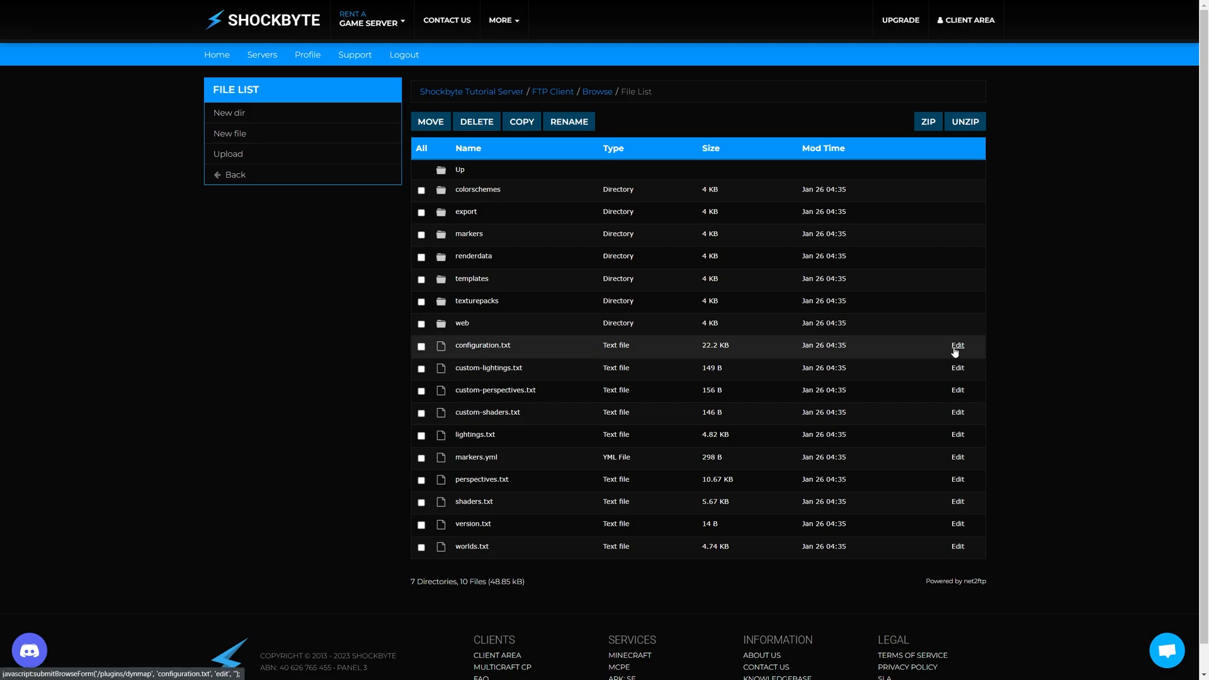
- Edit configuration.txt, search for deftemplatesuffix, and start replacing hires with lowres
{"action": "left_click", "coordinate": [957, 344]}
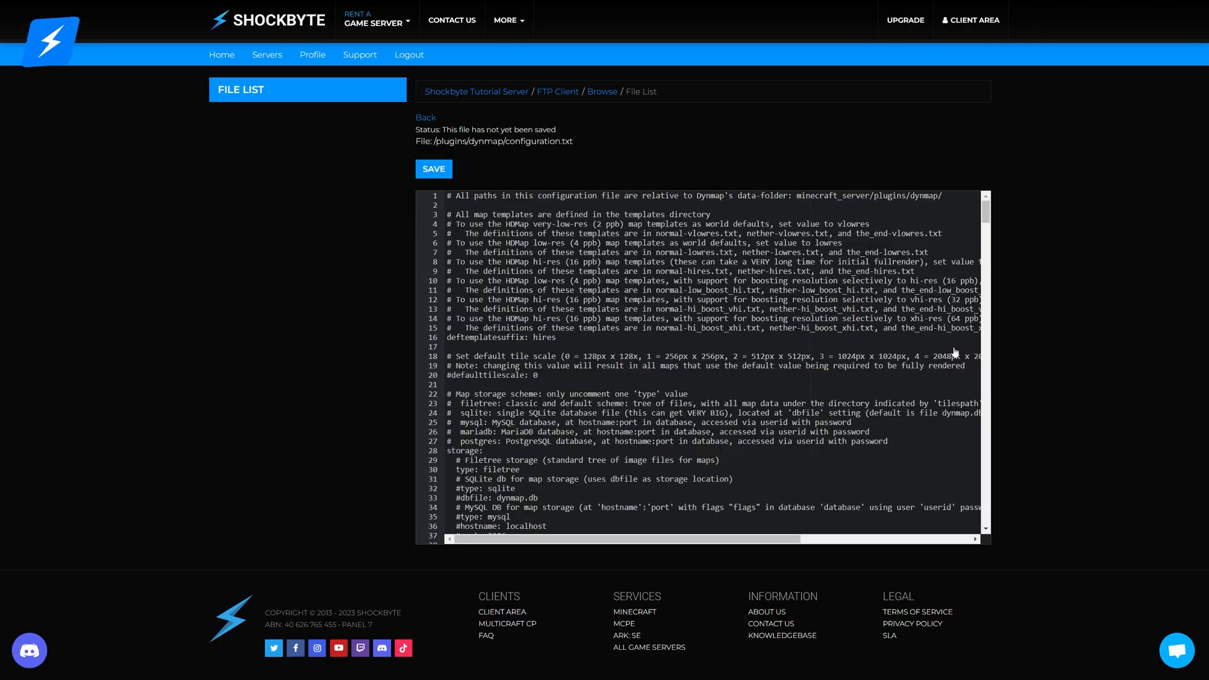
{"action": "key", "text": "Ctrl+f"}
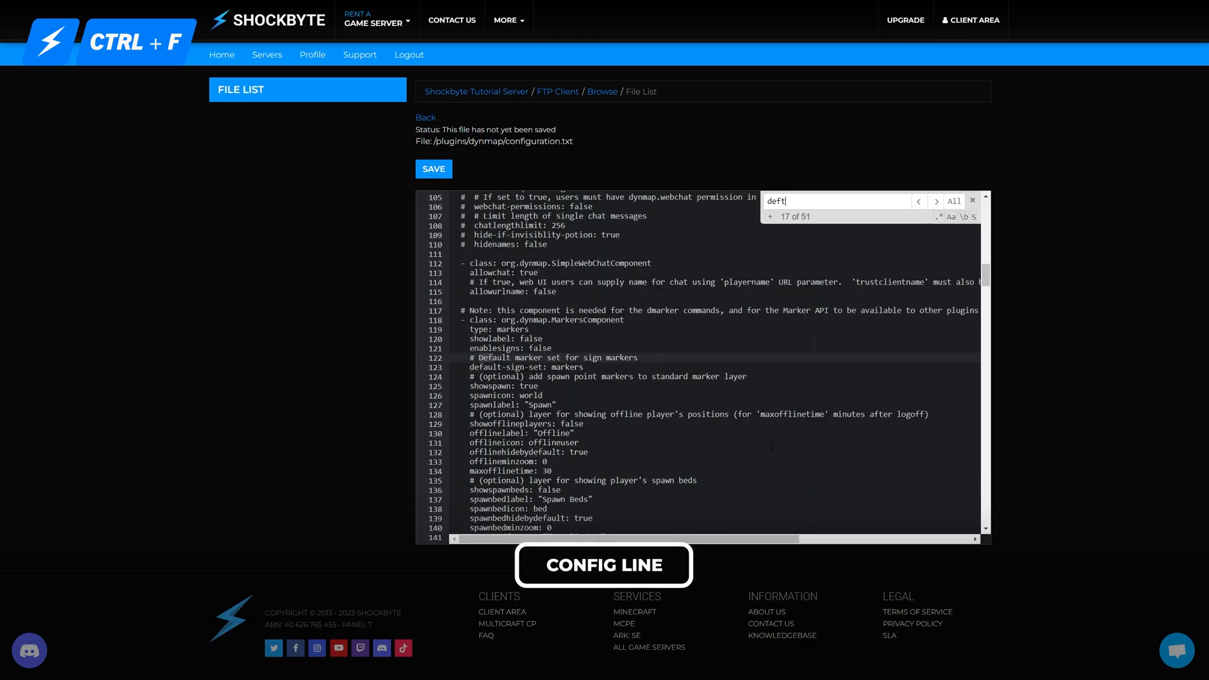
{"action": "type", "text": "em"}
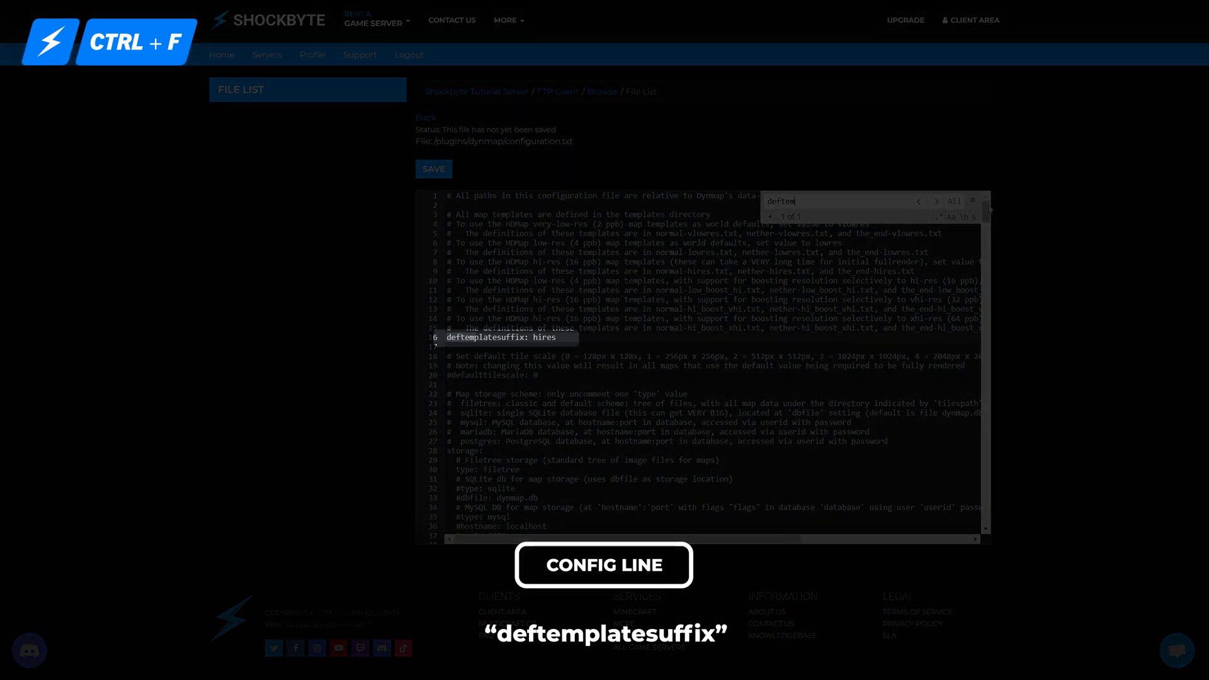
{"action": "left_click", "coordinate": [973, 200]}
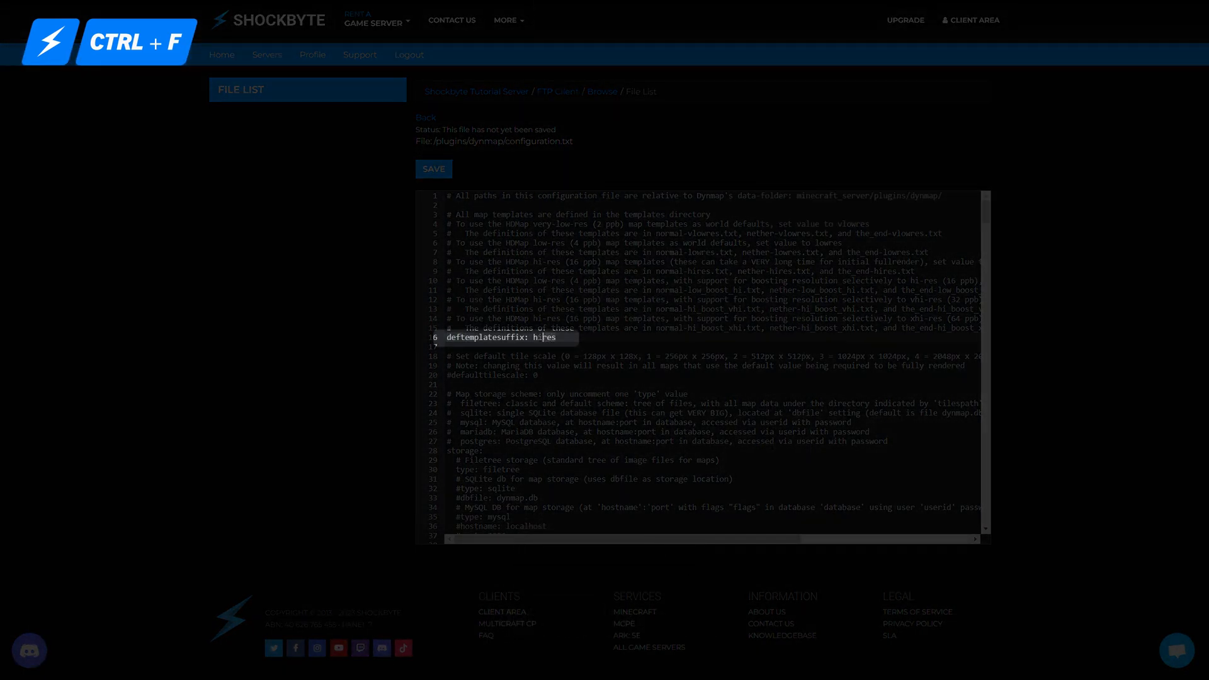
{"action": "type", "text": "l"}
{"action": "type", "text": "webserver"}
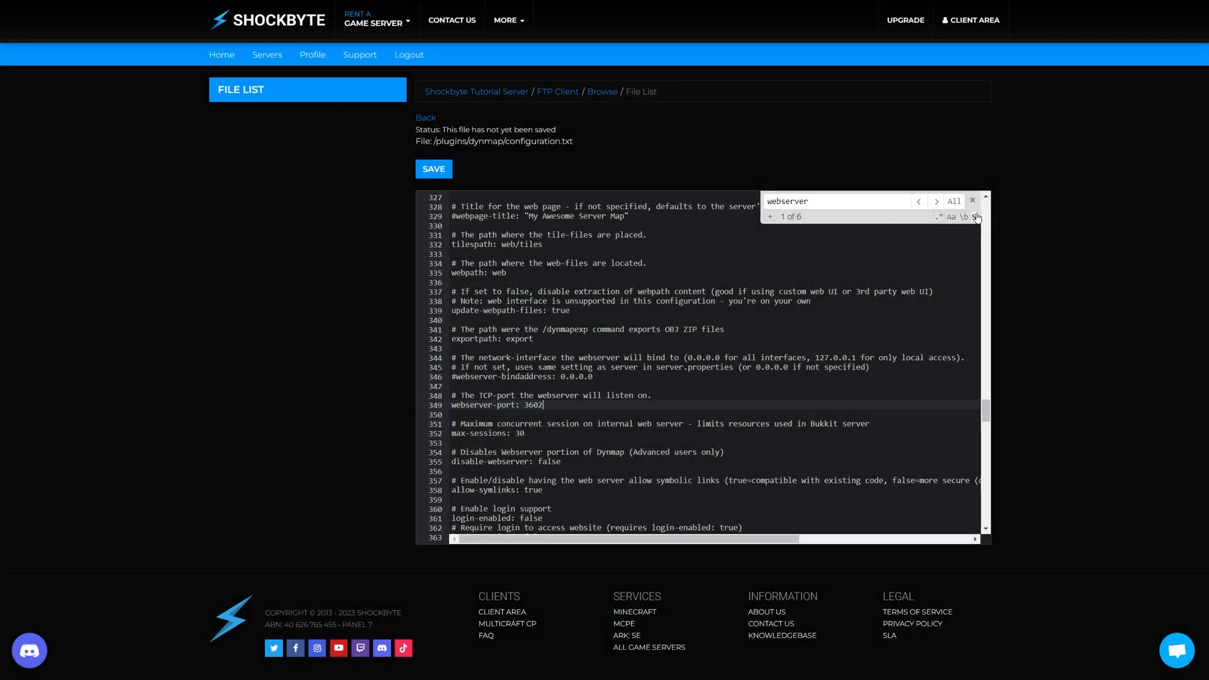
- Set webserver-port to 3602 and save configuration.txt
{"action": "left_click", "coordinate": [972, 200]}
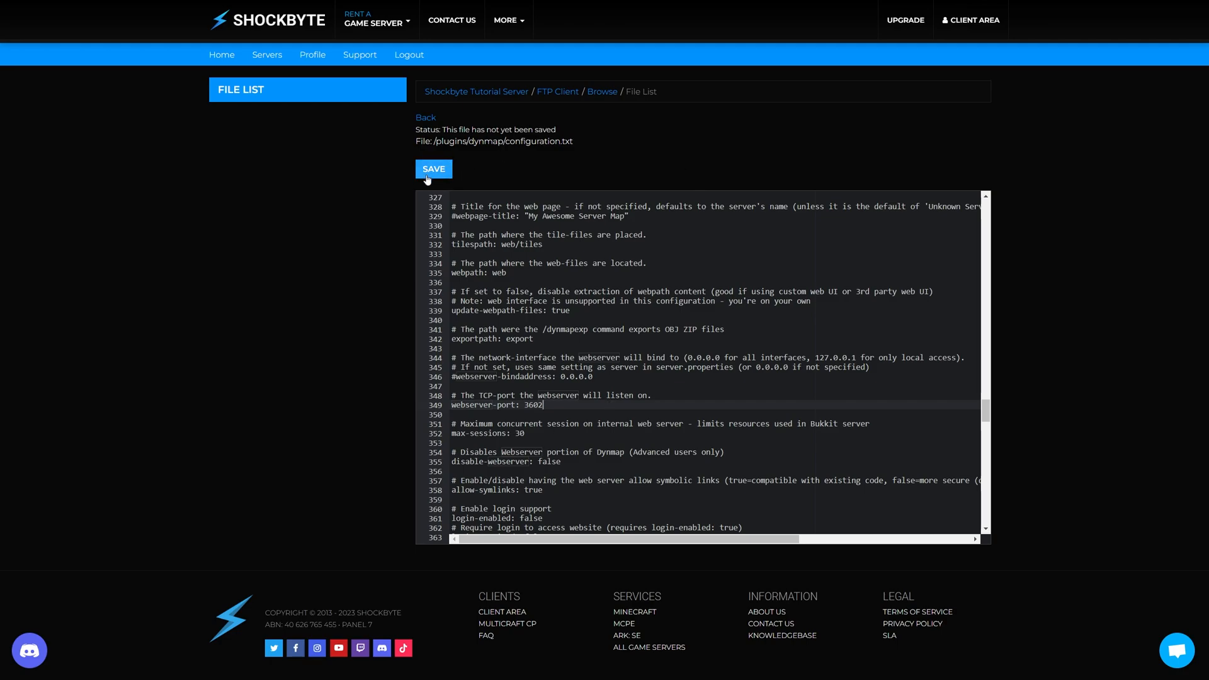
{"action": "mouse_move", "coordinate": [619, 164]}
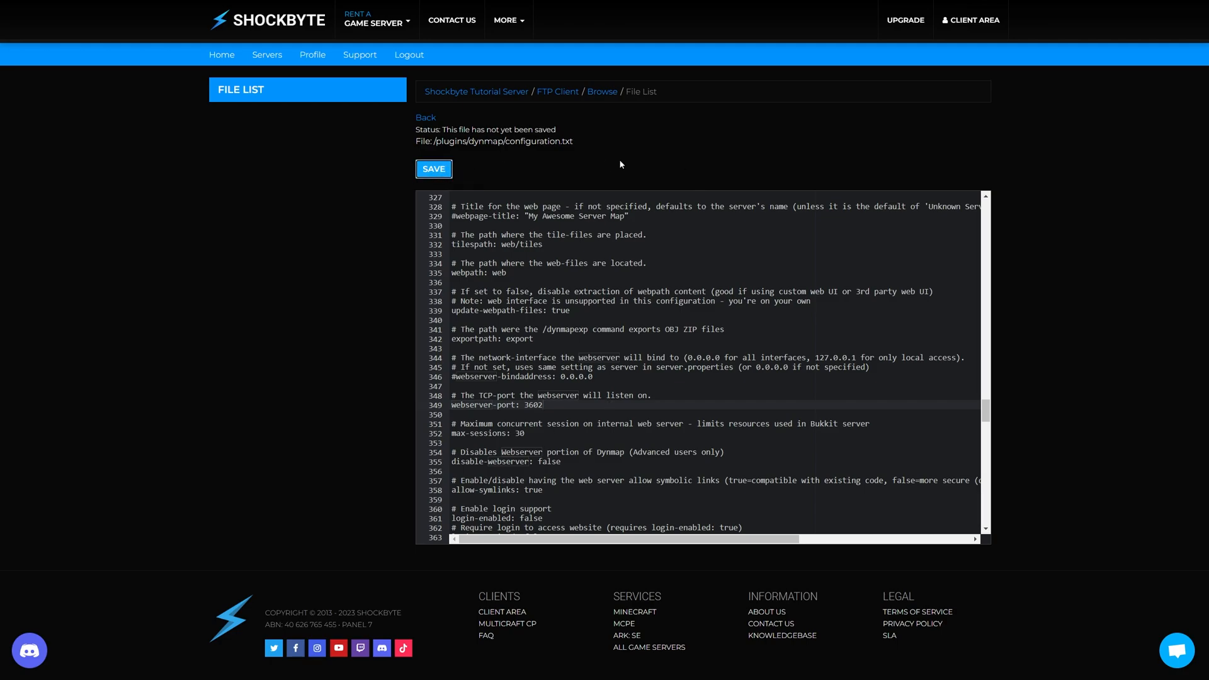
{"action": "left_click", "coordinate": [433, 169]}
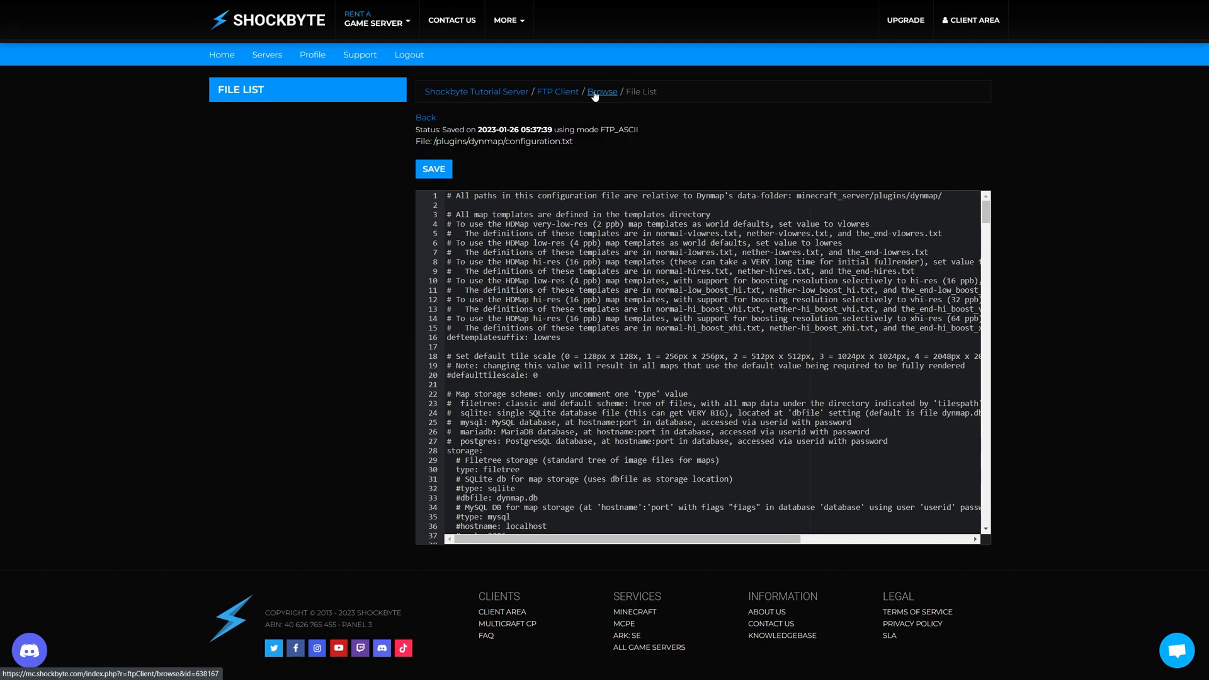
- Leave the file editor, go back to the server page, and restart the server
{"action": "left_click", "coordinate": [557, 91]}
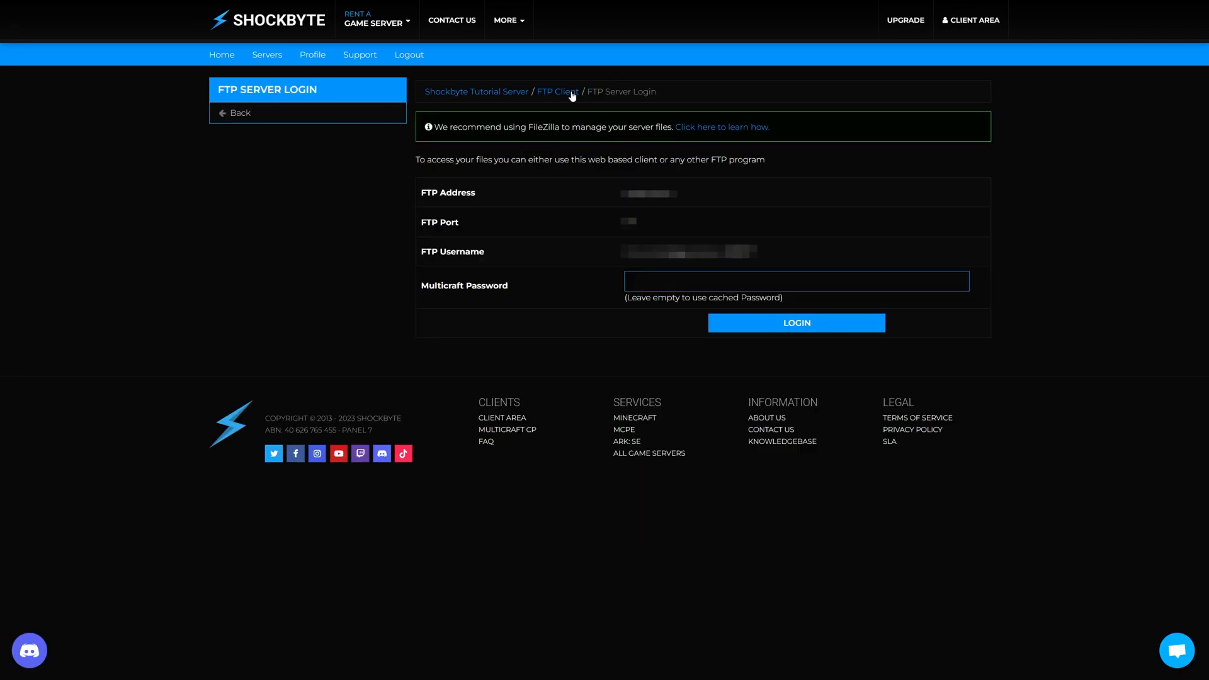
{"action": "mouse_move", "coordinate": [274, 113]}
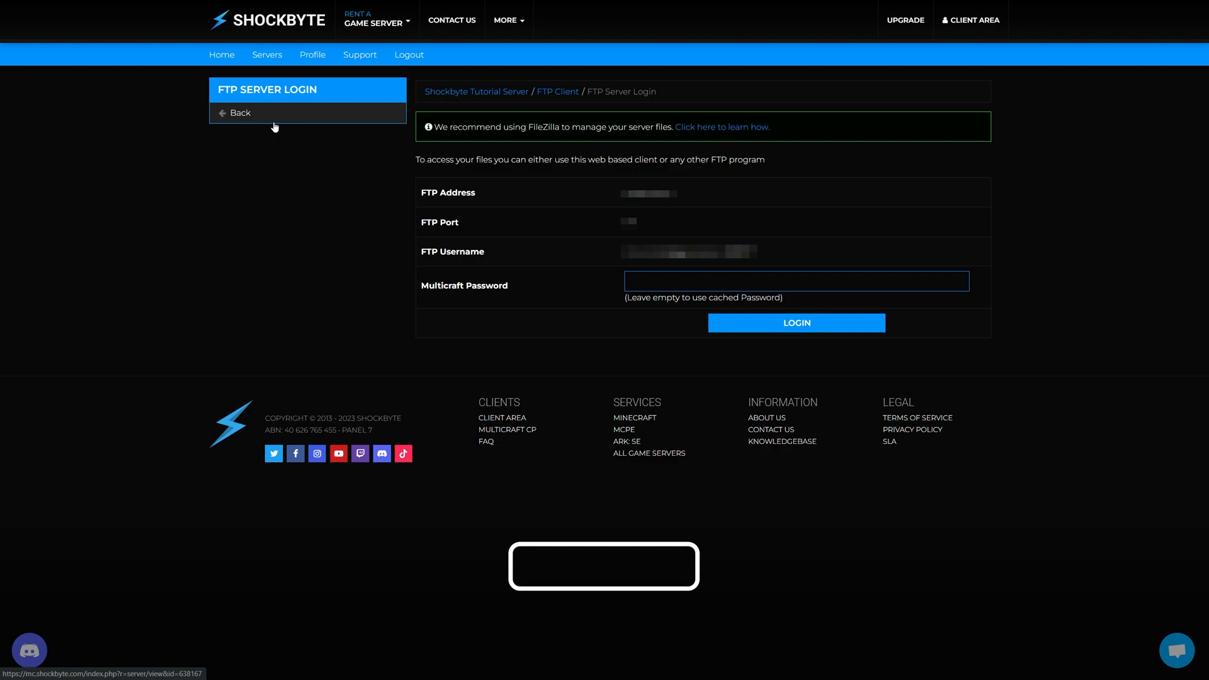
{"action": "left_click", "coordinate": [240, 113]}
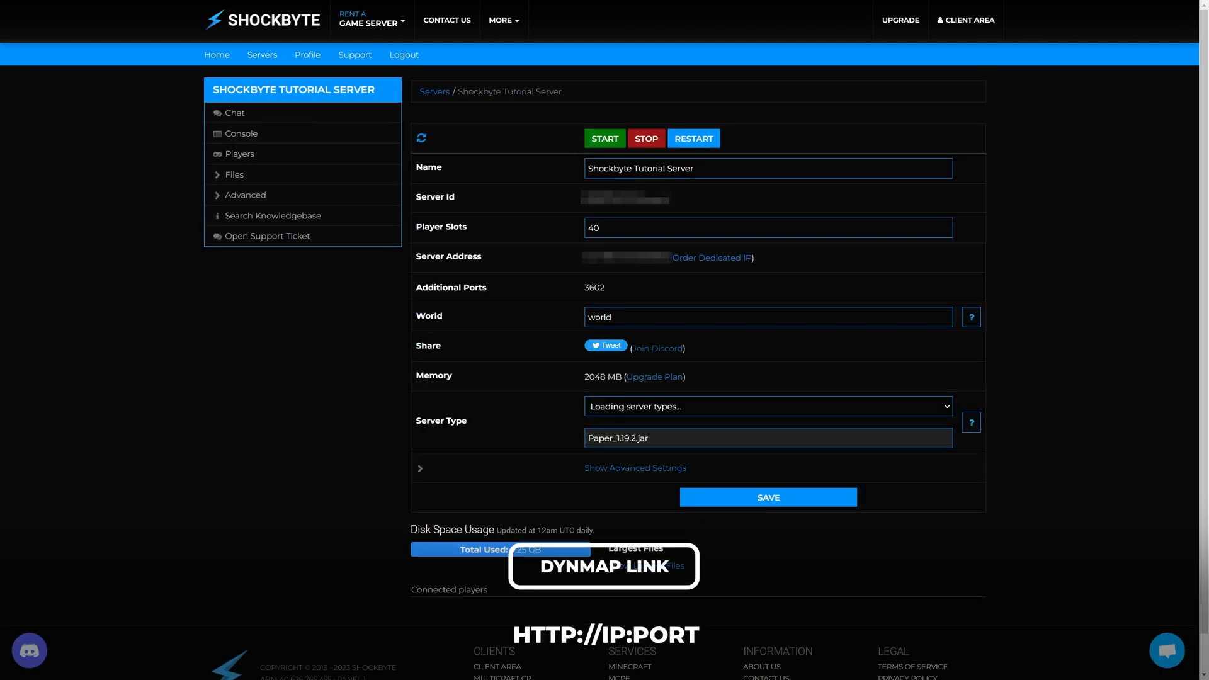
{"action": "left_click", "coordinate": [421, 138]}
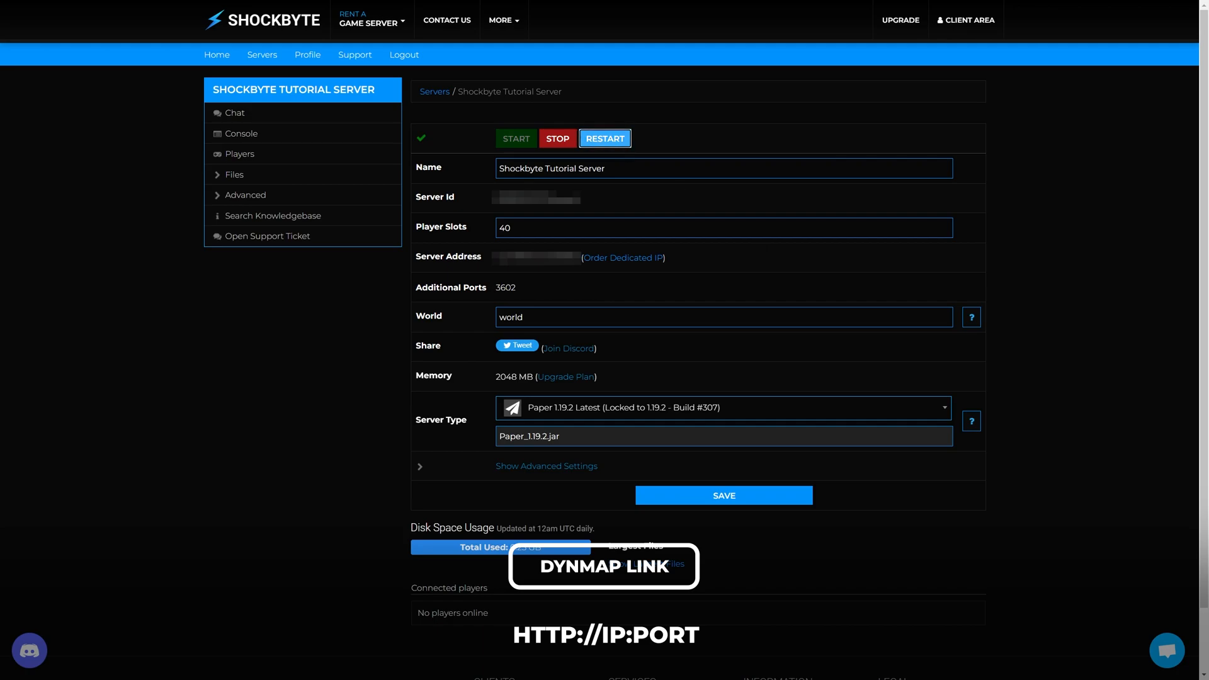
{"action": "left_click", "coordinate": [605, 138]}
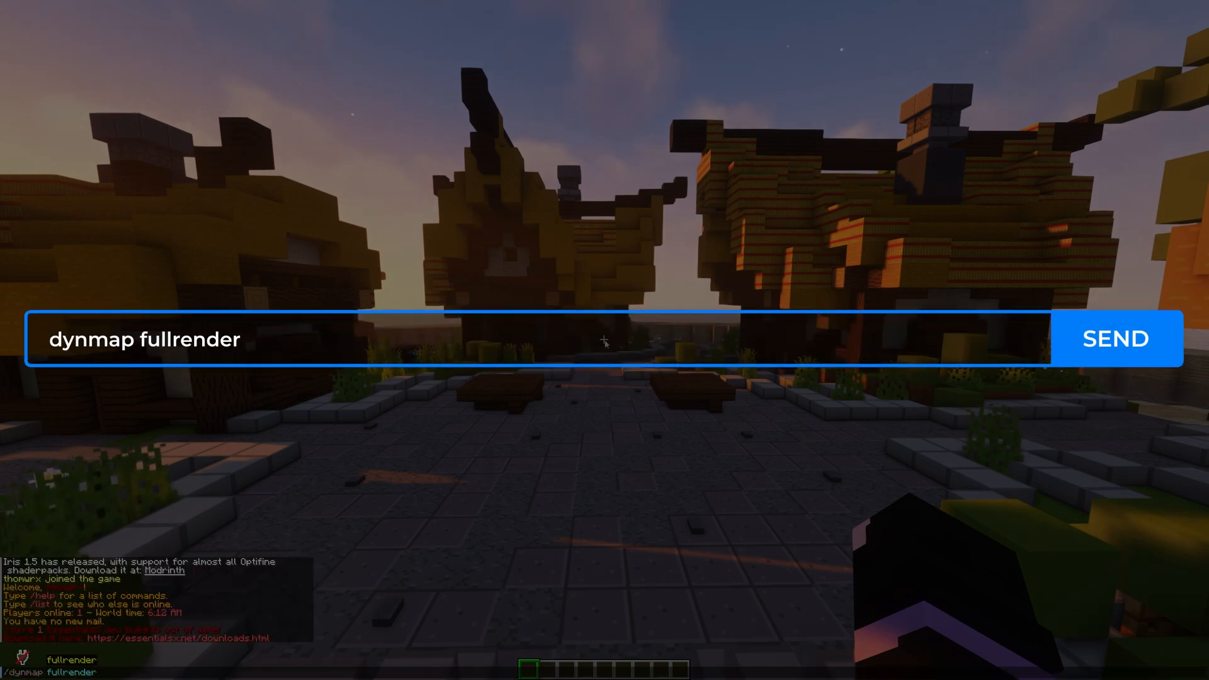
- Send /dynmap fullrender in Minecraft chat to render the whole world map
{"action": "left_click", "coordinate": [1114, 339]}
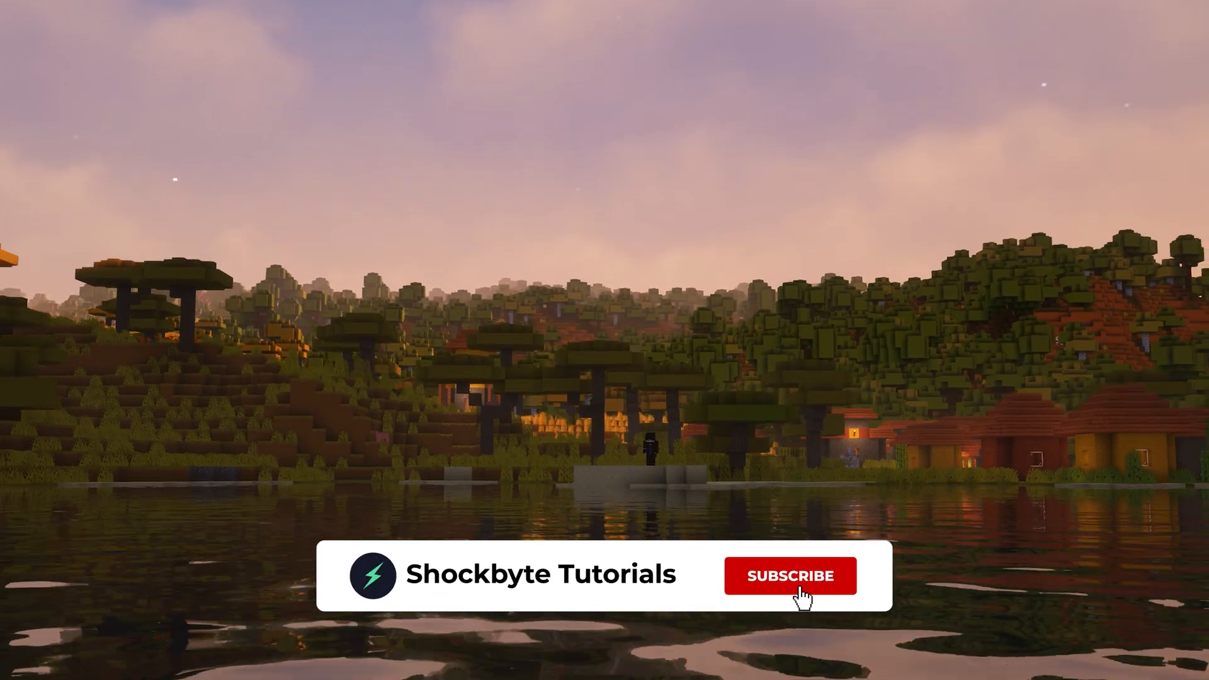
{"action": "left_click", "coordinate": [790, 575]}
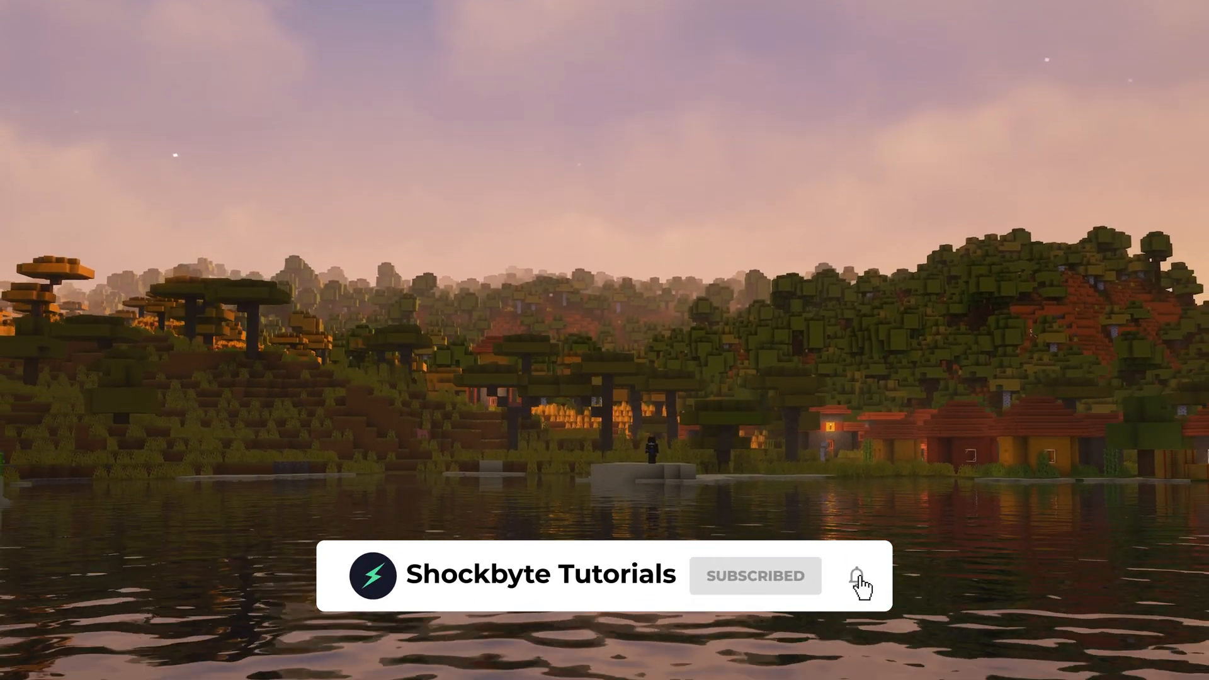
{"action": "left_click", "coordinate": [856, 575]}
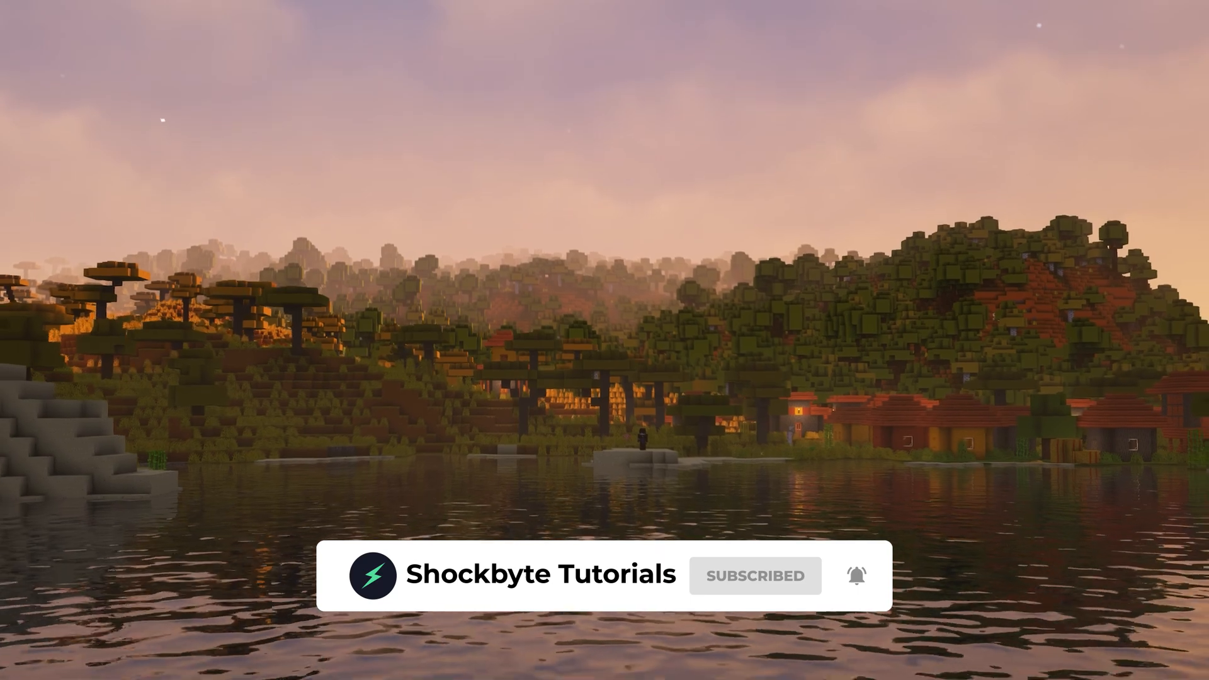